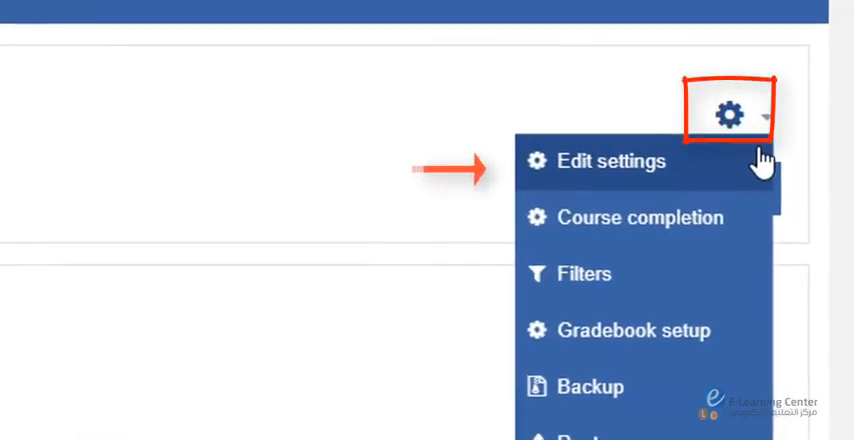
Step: Bring up the course settings form showing the description 'Welcome to the Course!'
left_click(610, 161)
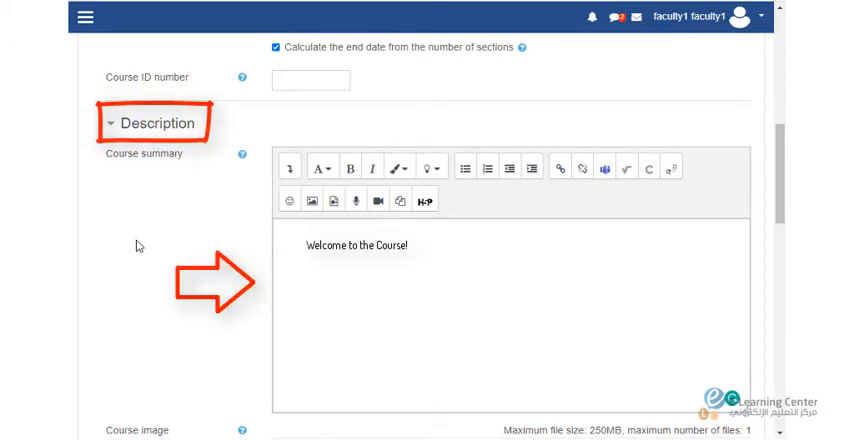
Step: Scroll past Course image to the Course format section (Weekly format, one page)
scroll("down", 3)
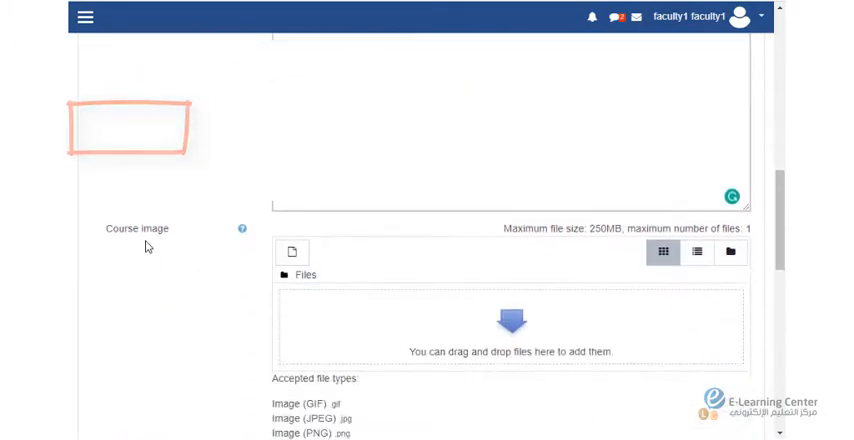
scroll("down", 3)
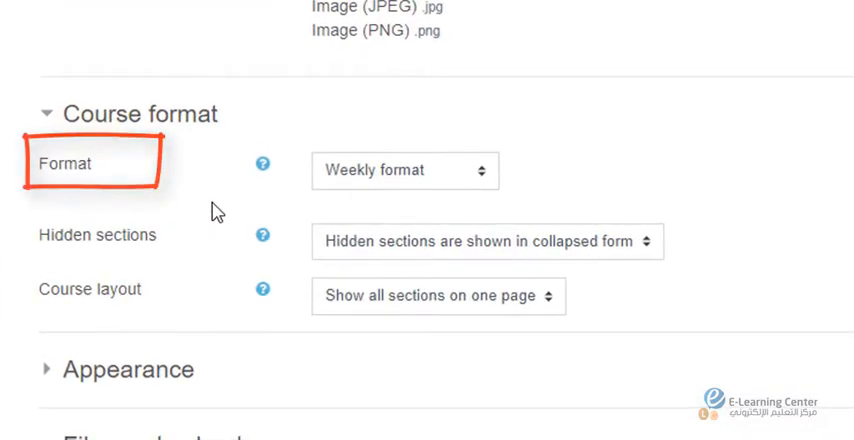
Step: Expand Appearance: language not forced, 5 announcements, gradebook shown, activity reports off
left_click(404, 169)
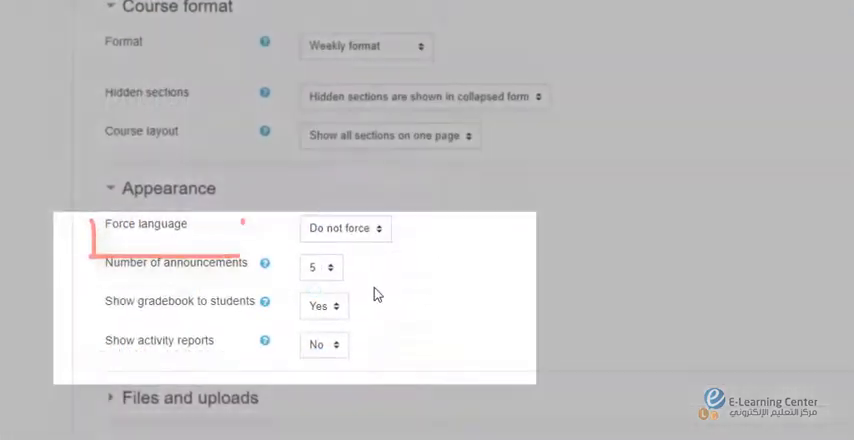
Step: Reveal the No/Yes choices for showing the gradebook to students, leaving Yes selected
left_click(320, 267)
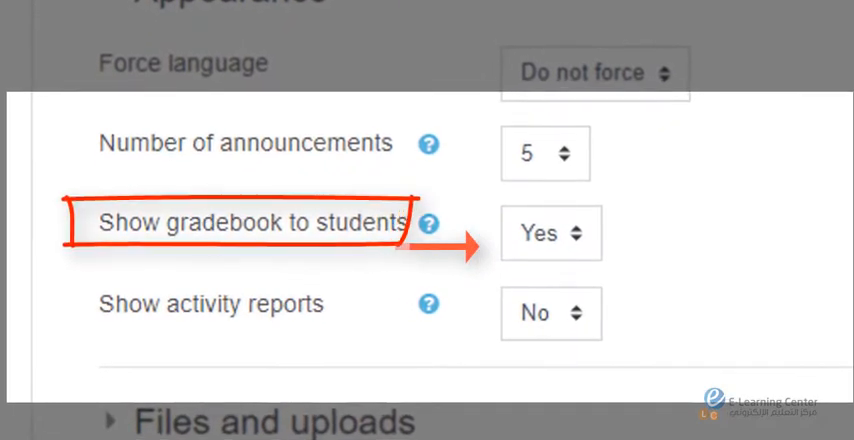
left_click(550, 233)
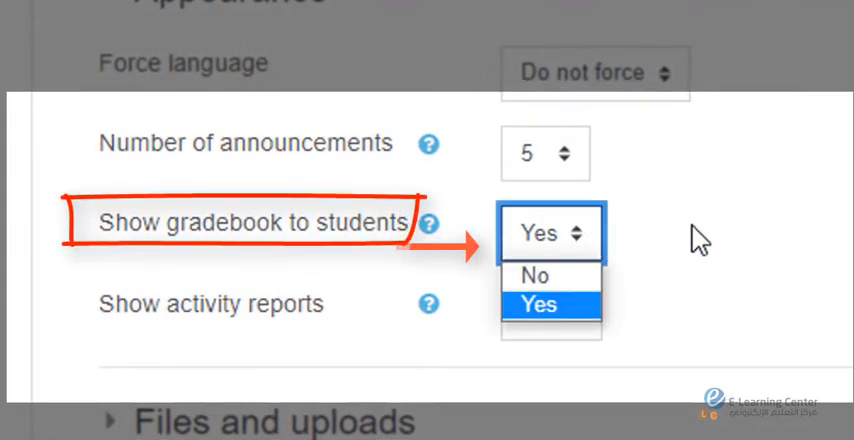